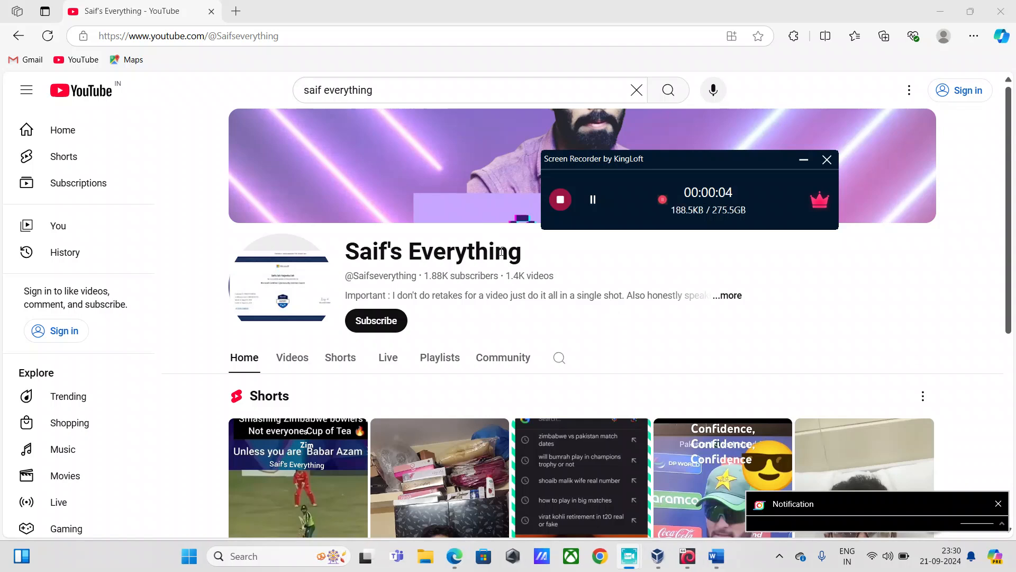
pyautogui.moveTo(831, 388)
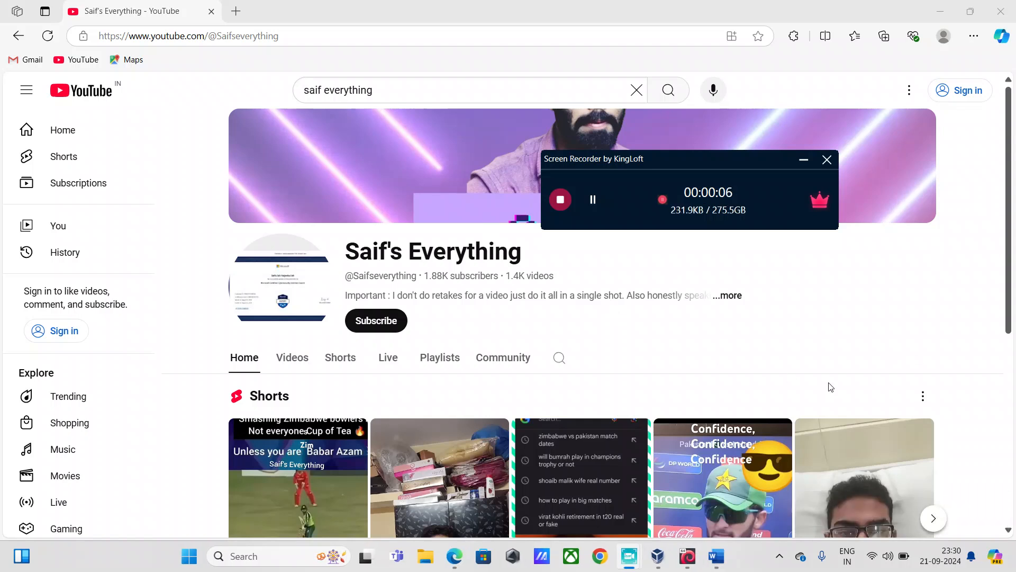
pyautogui.moveTo(639, 234)
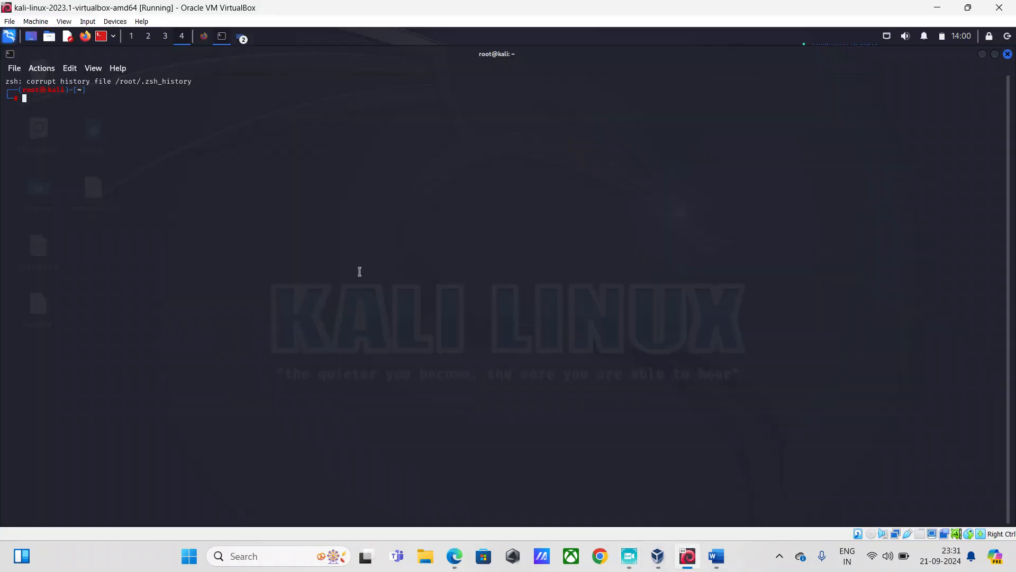
pyautogui.moveTo(162, 205)
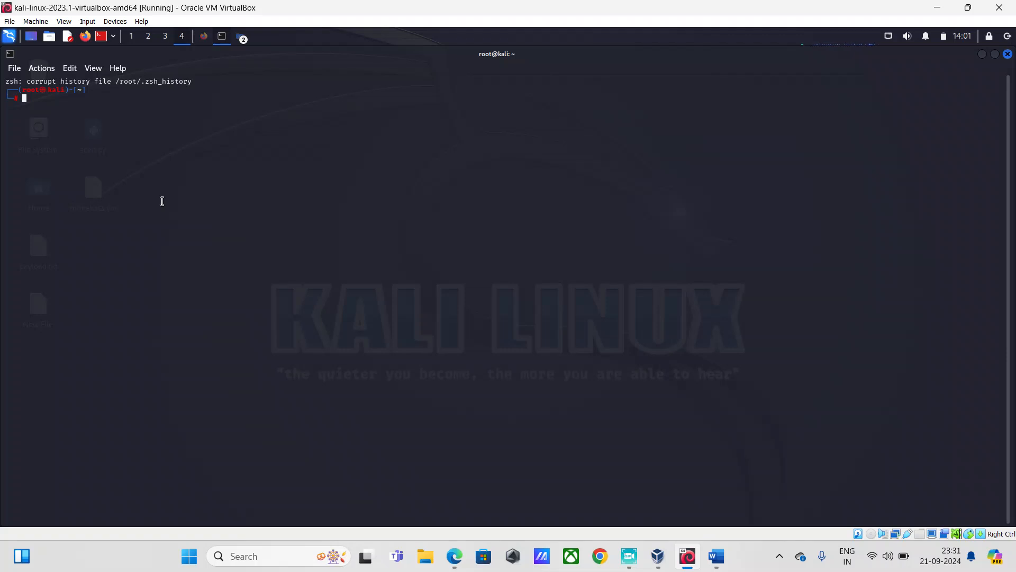
pyautogui.moveTo(181, 199)
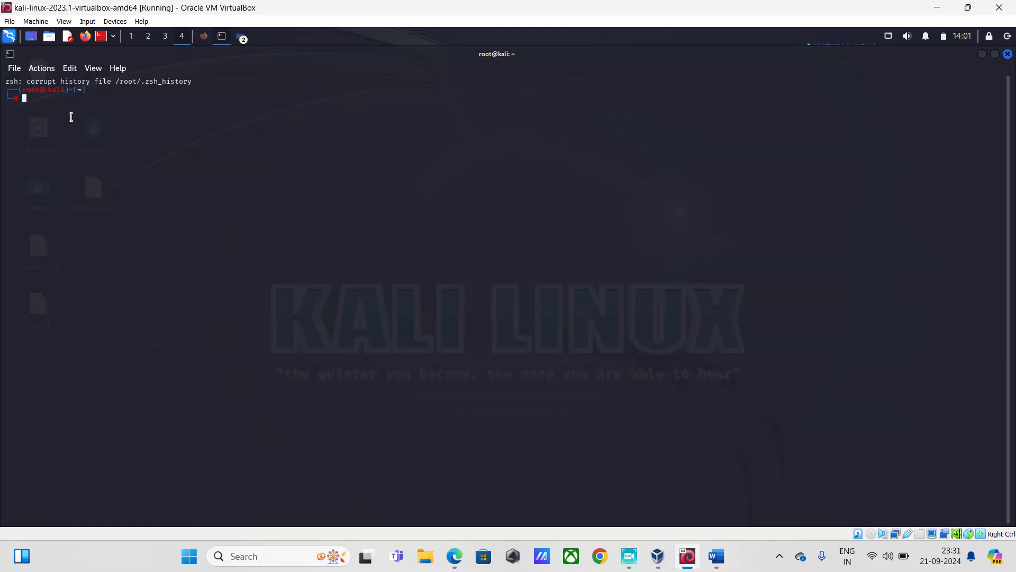
pyautogui.moveTo(104, 124)
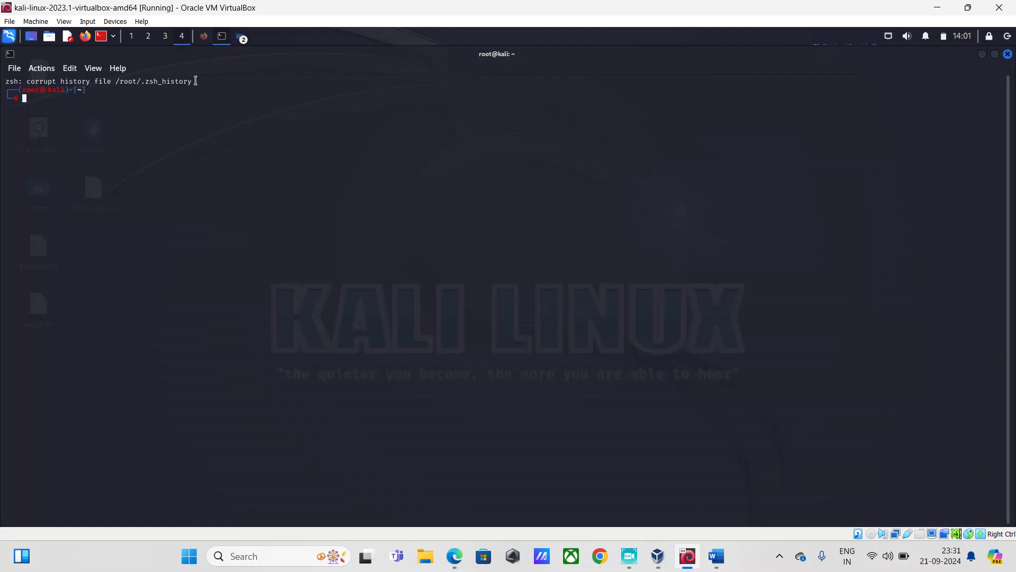
# Step: Highlight the .zsh_history file name and root folder named in the zsh corrupt-history error
pyautogui.doubleClick(168, 81)
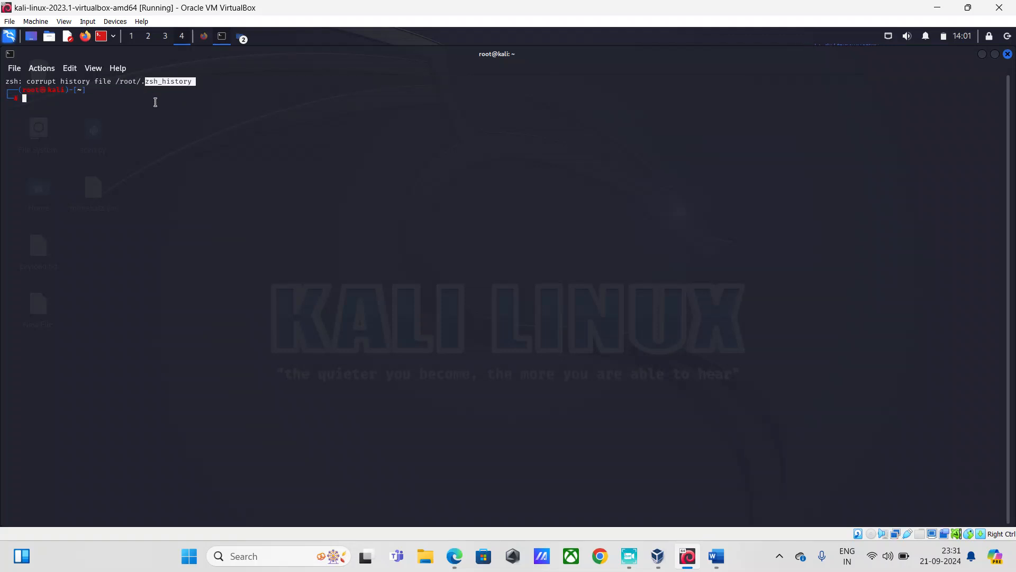
pyautogui.moveTo(116, 81)
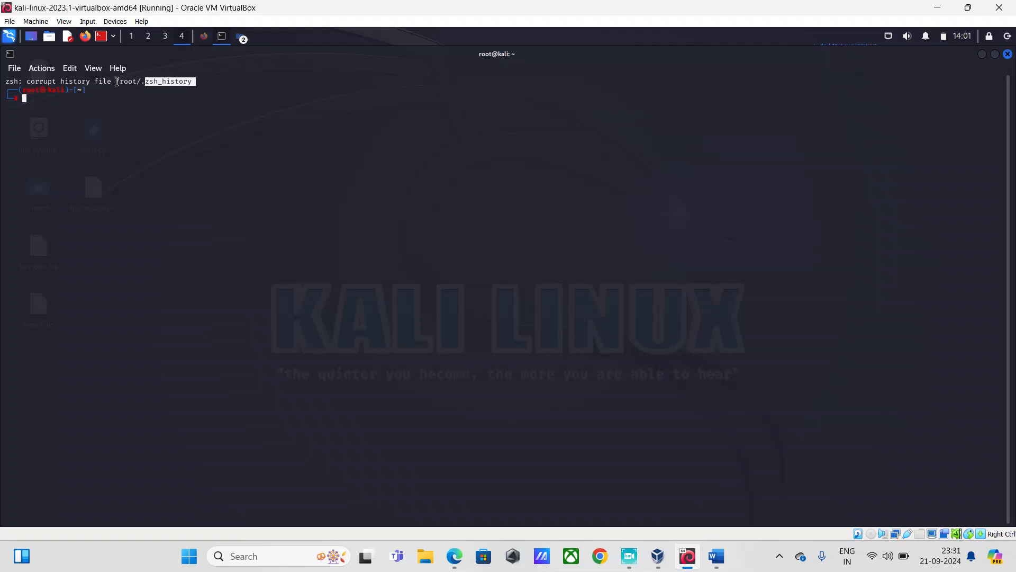
pyautogui.doubleClick(126, 82)
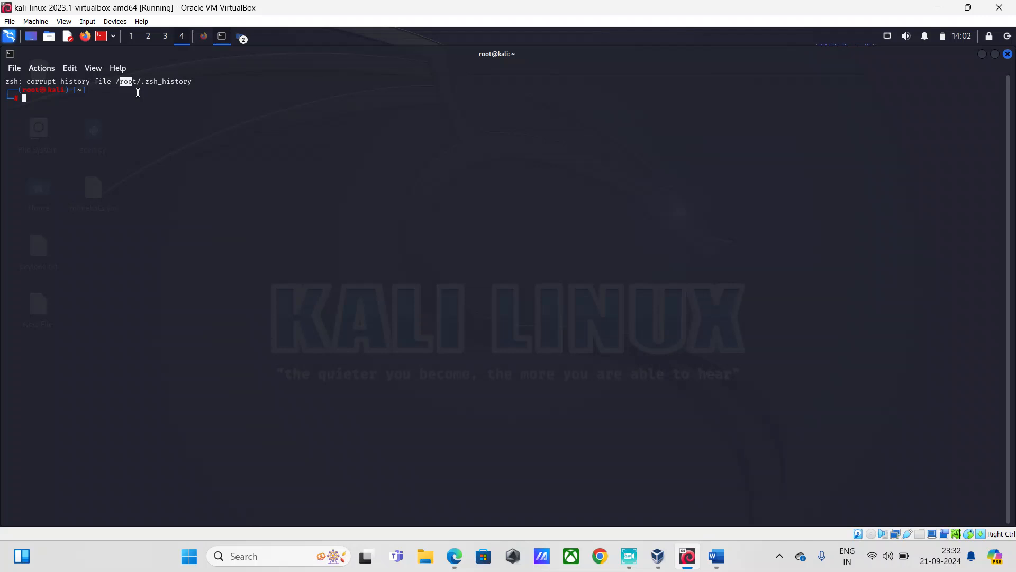
pyautogui.moveTo(752, 447)
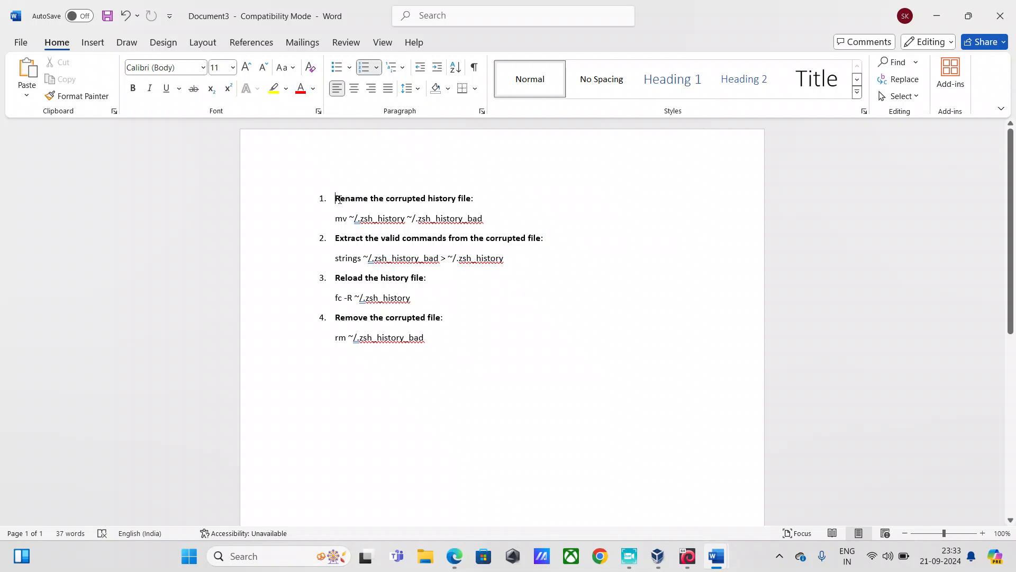
# Step: Copy 'mv ~/.zsh_history ~/.zsh_history_bad' from the Word notes and return to the Kali VM
pyautogui.tripleClick(403, 198)
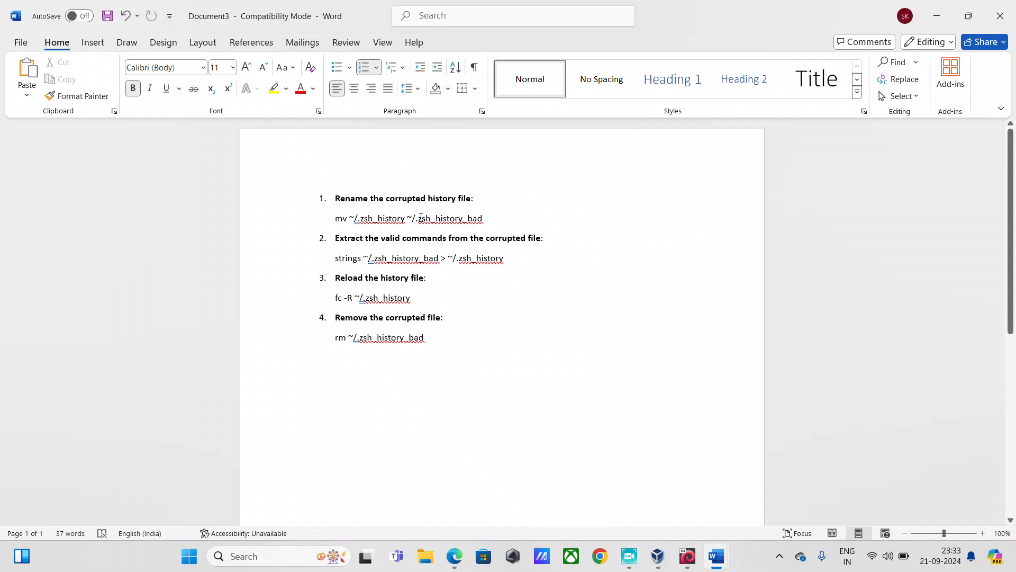
pyautogui.moveTo(335, 218); pyautogui.dragTo(482, 218)
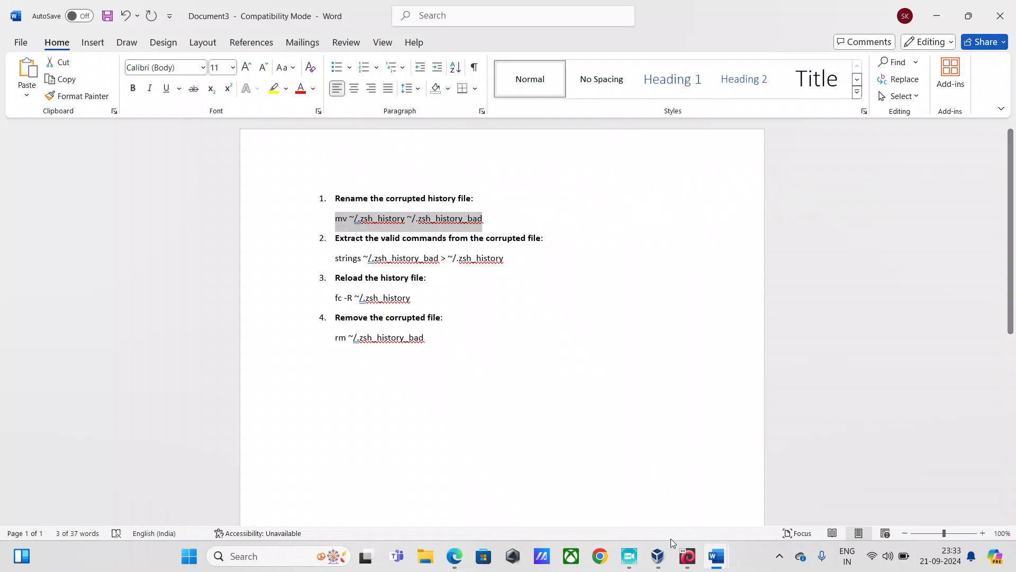
pyautogui.click(686, 556)
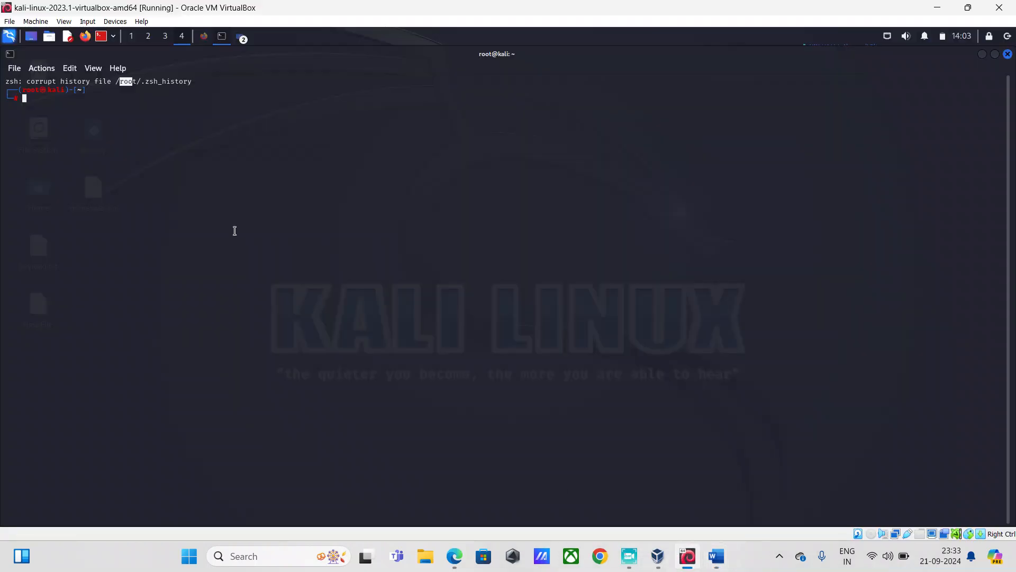
# Step: Paste and run the mv command renaming .zsh_history to .zsh_history_bad at the root prompt
pyautogui.rightClick(235, 231)
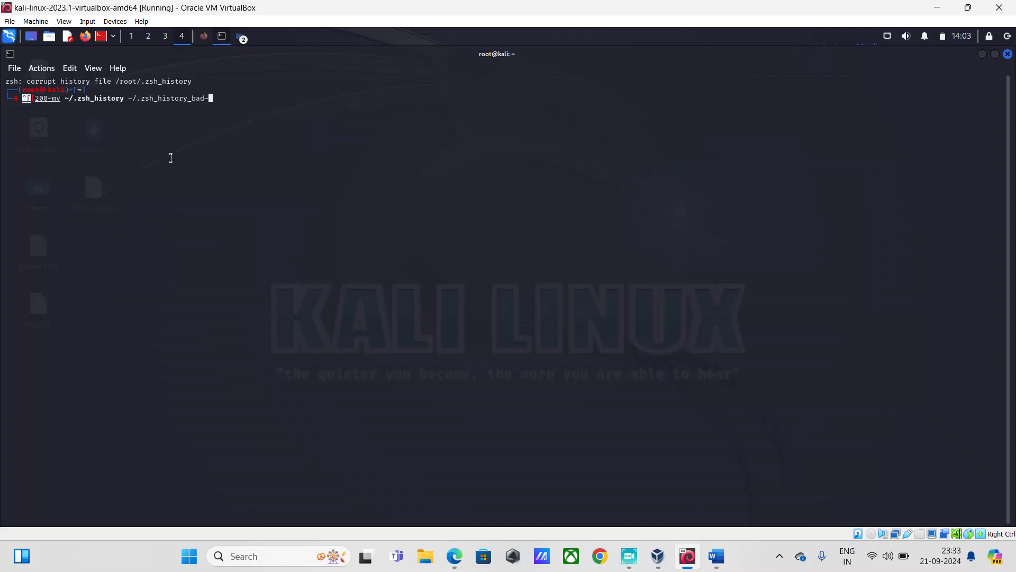
pyautogui.press('BackSpace')
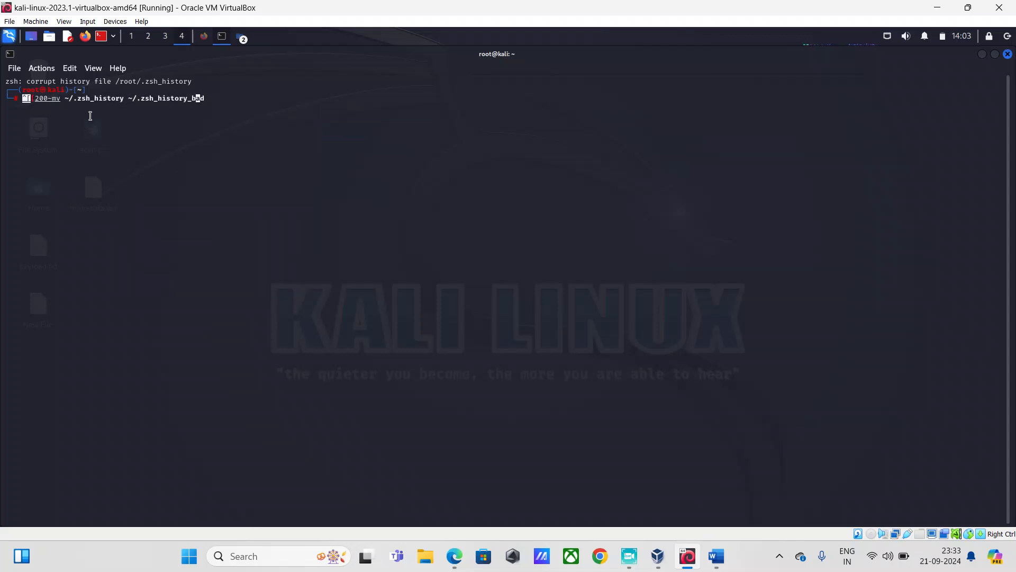
pyautogui.write('d')
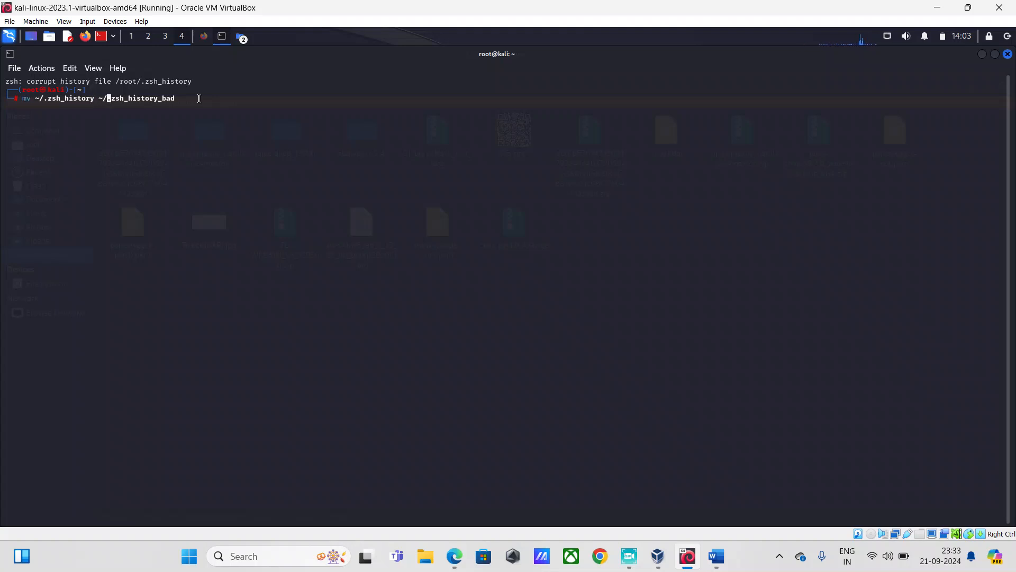
pyautogui.write('1')
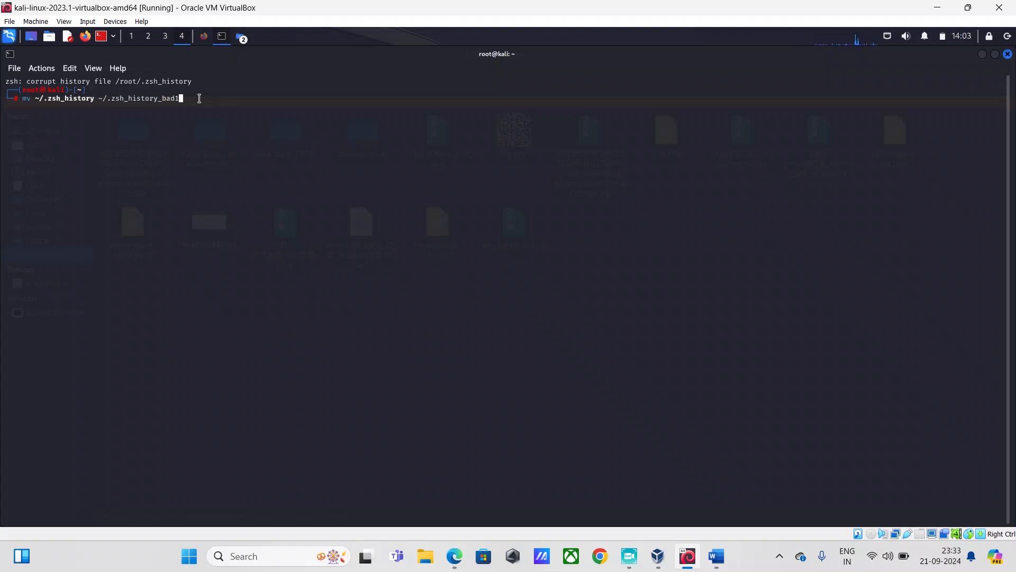
pyautogui.press('BackSpace')
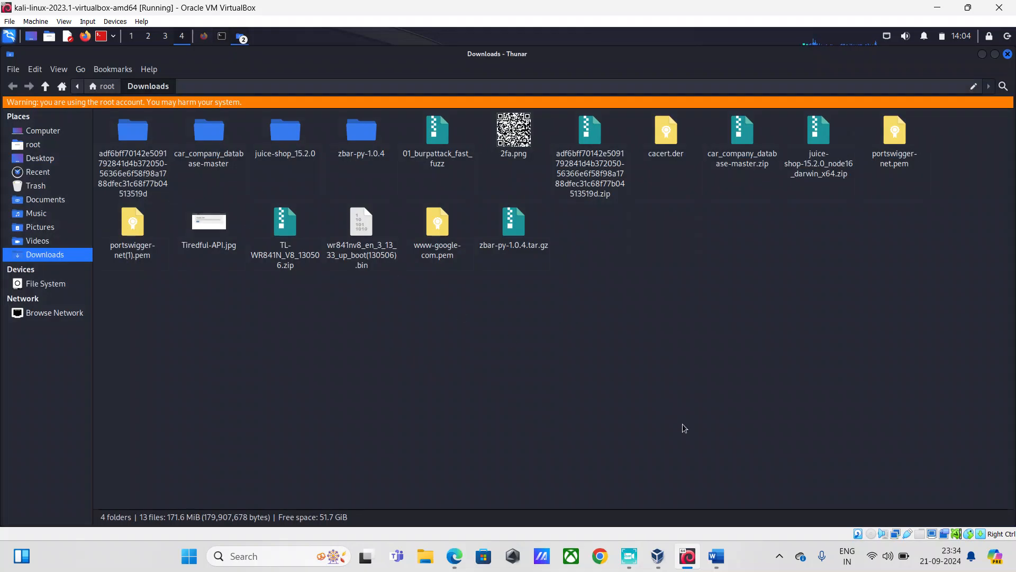
# Step: Bring the strings rebuild command from the Word notes into the terminal, recreating .zsh_history from the bad file
pyautogui.click(713, 556)
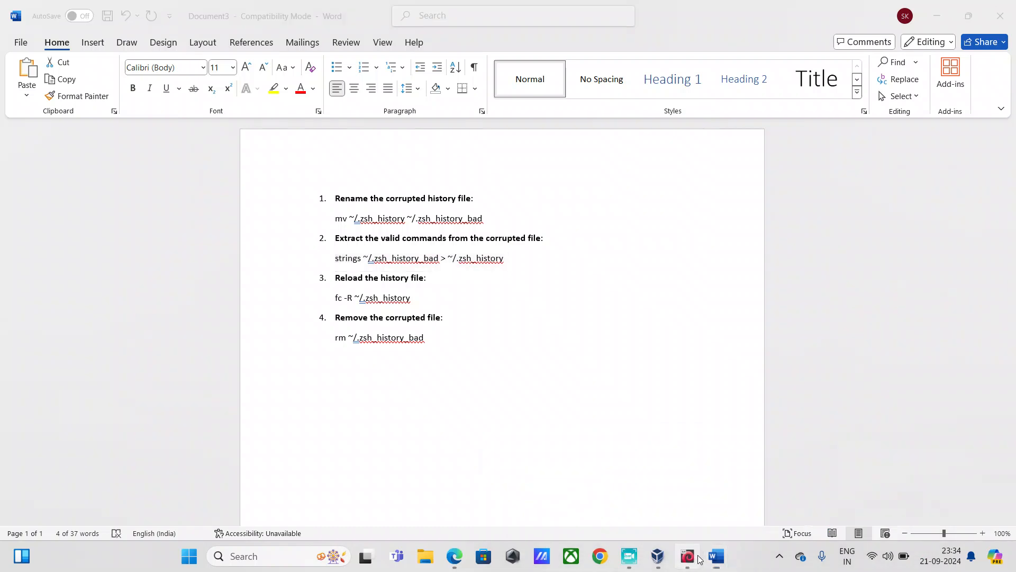
pyautogui.click(686, 556)
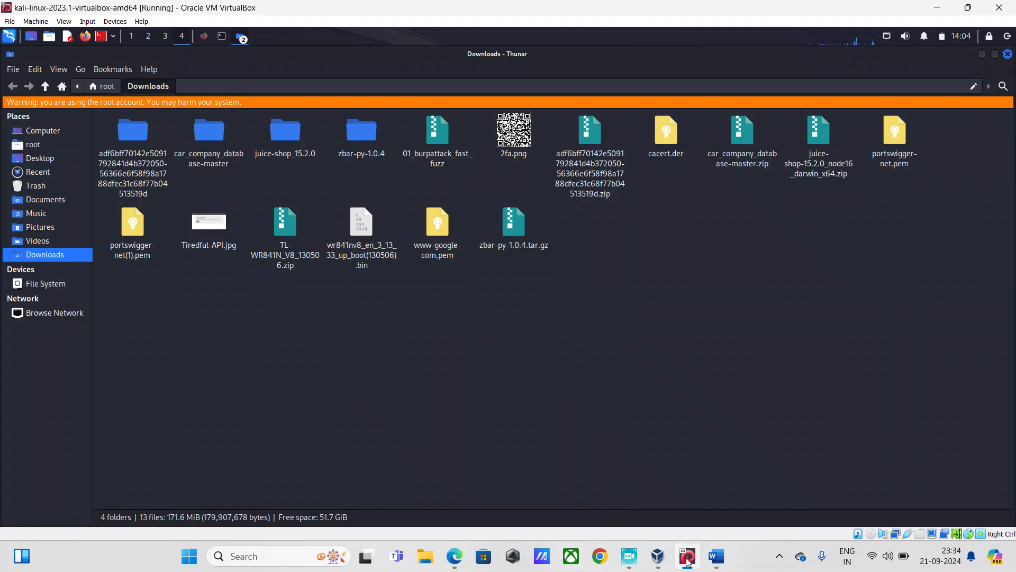
pyautogui.click(714, 556)
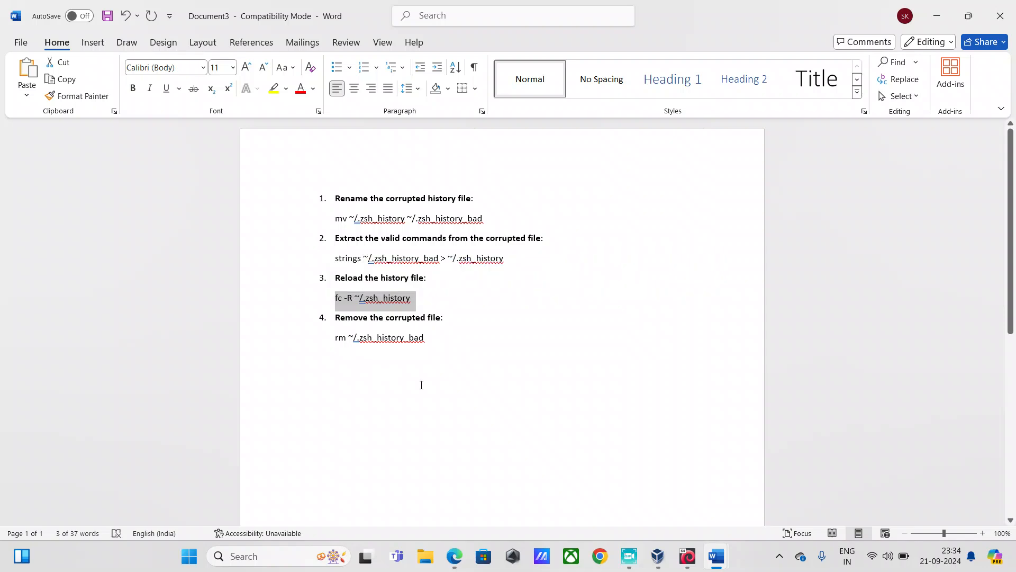
pyautogui.click(686, 556)
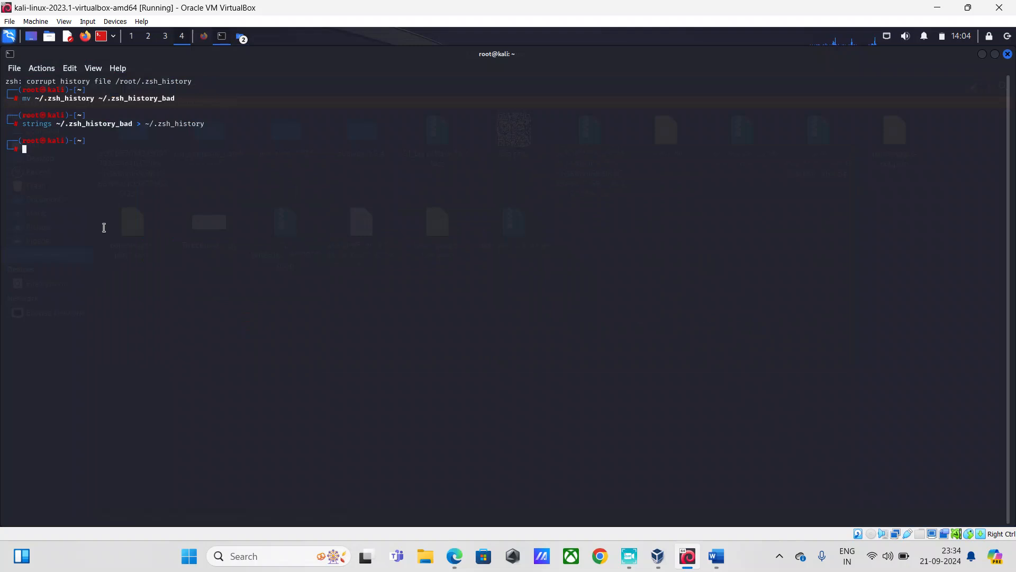
# Step: Reload history with 'fc -R ~/.zsh_history', then remove ~/.zsh_history_bad with rm
pyautogui.write('fc -R ~/.zsh_history')
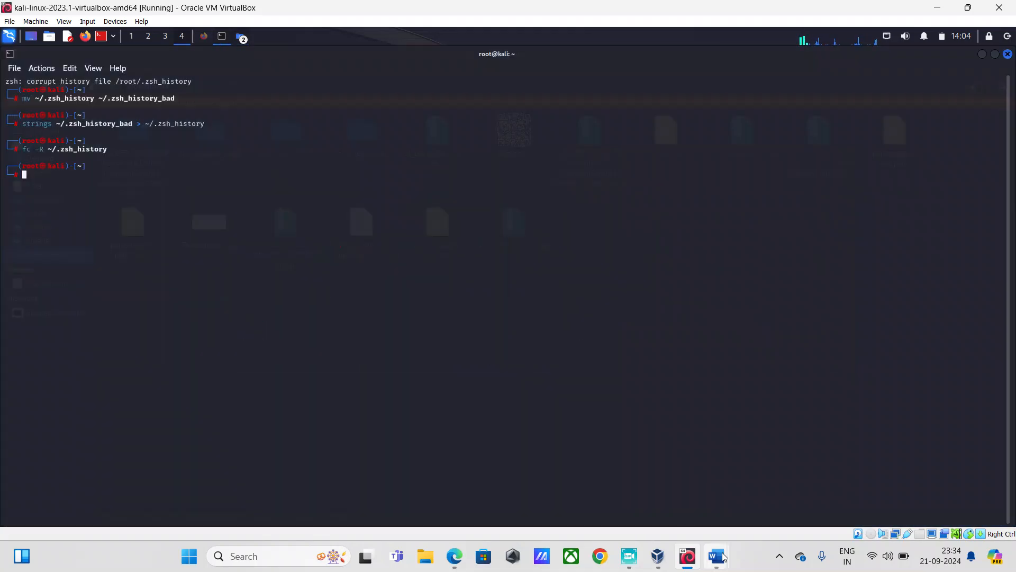
pyautogui.click(714, 556)
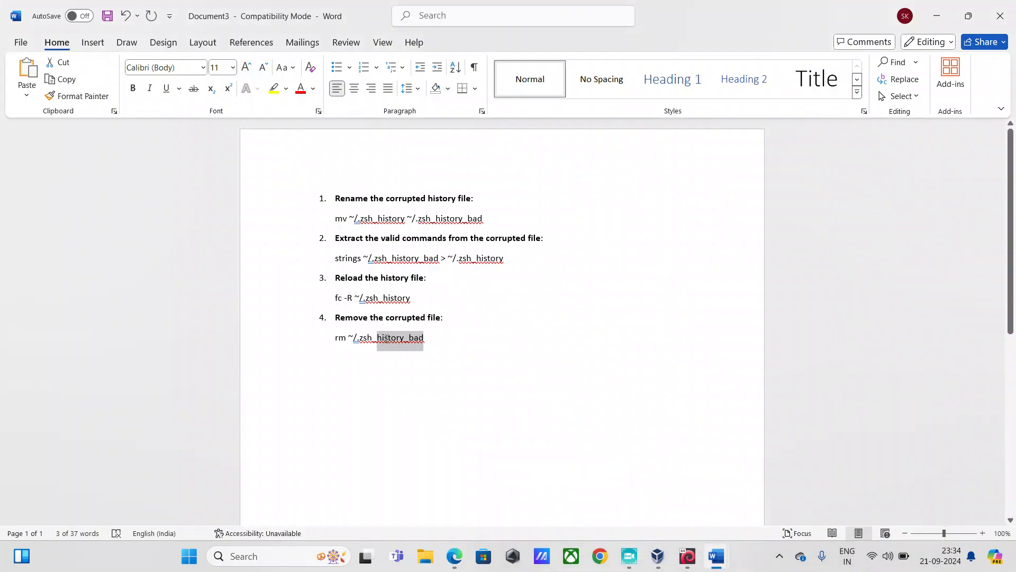
pyautogui.rightClick(399, 337)
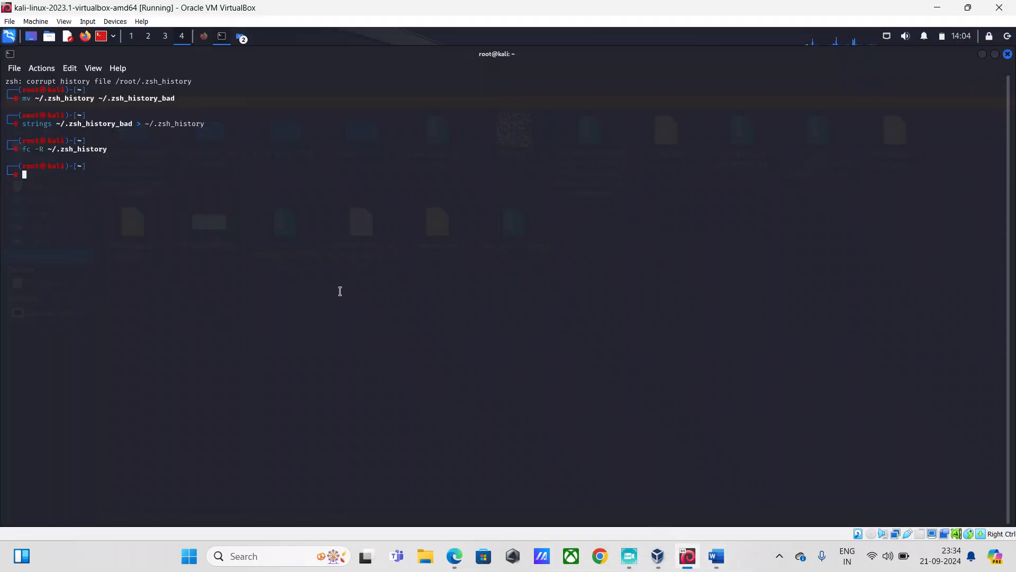
pyautogui.write('rm ~/.zsh_history_bad')
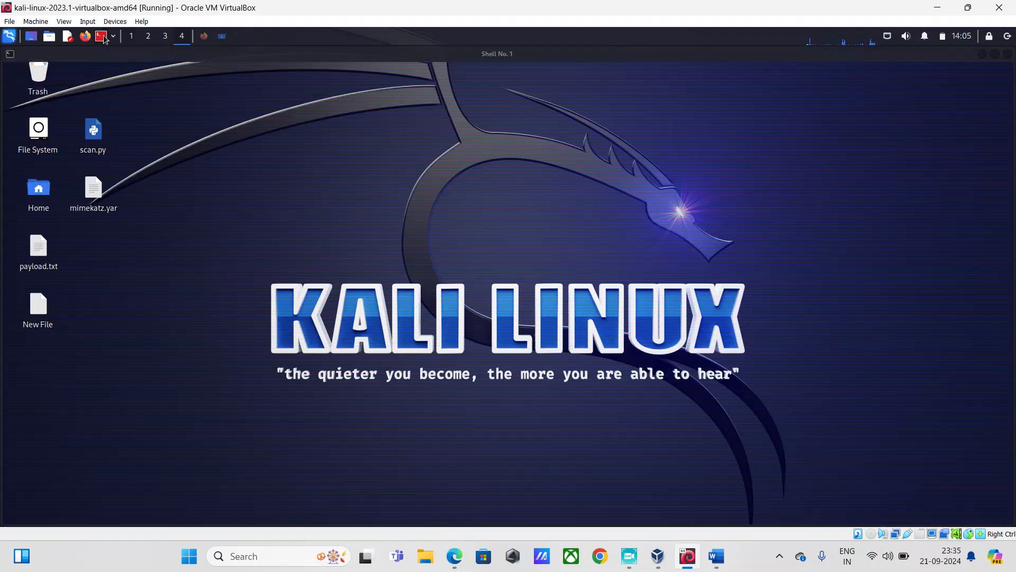
# Step: Launch a new root terminal from the top panel, which starts without the corrupt-history warning
pyautogui.click(100, 36)
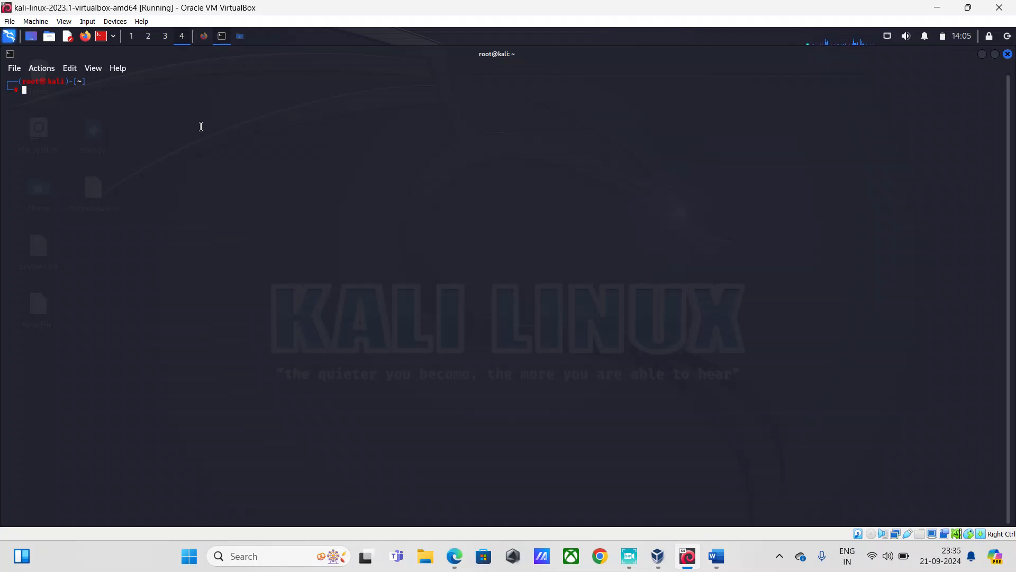
pyautogui.moveTo(715, 555)
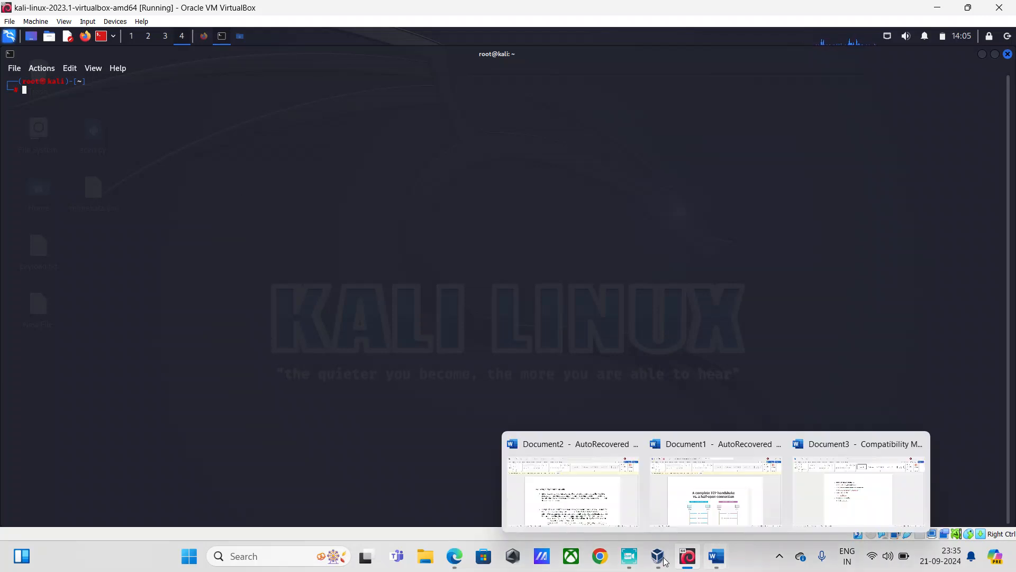